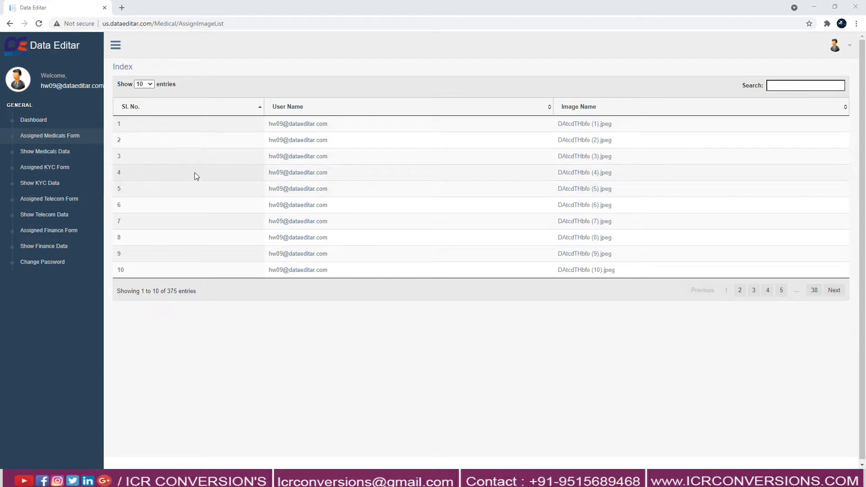
{"action": "mouse_move", "coordinate": [297, 172]}
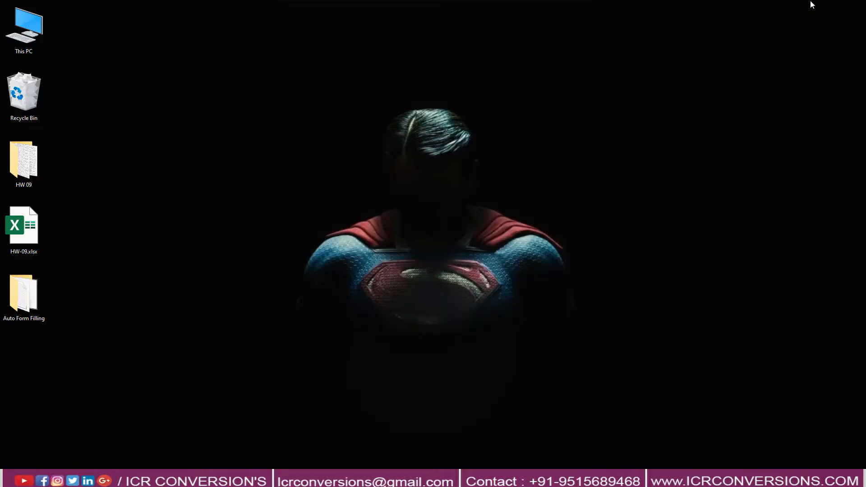
{"action": "right_click", "coordinate": [297, 107]}
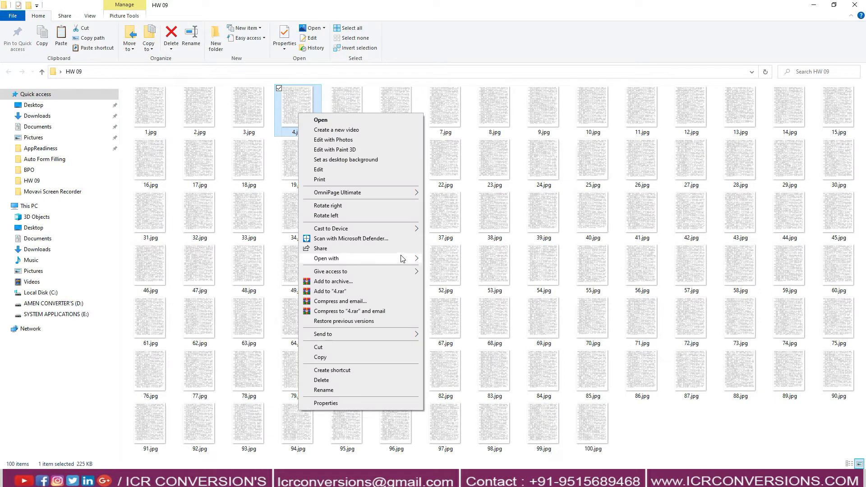
{"action": "left_click", "coordinate": [321, 120]}
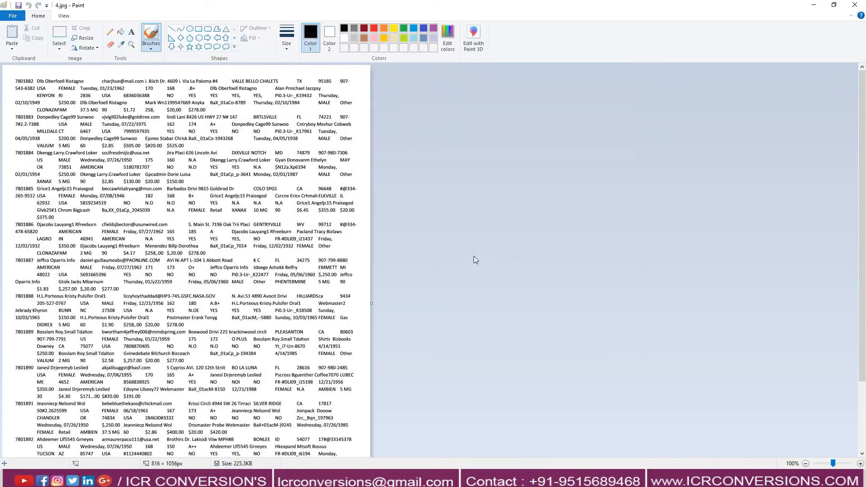
{"action": "left_click", "coordinate": [63, 15]}
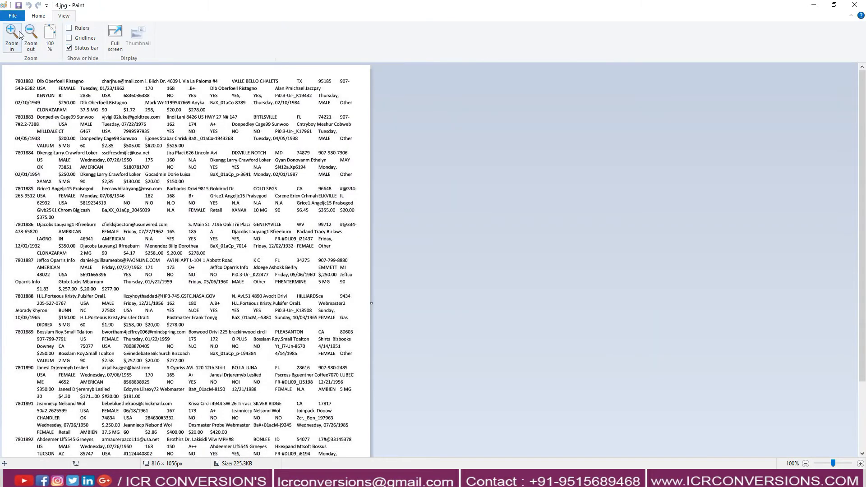
{"action": "left_click", "coordinate": [10, 36]}
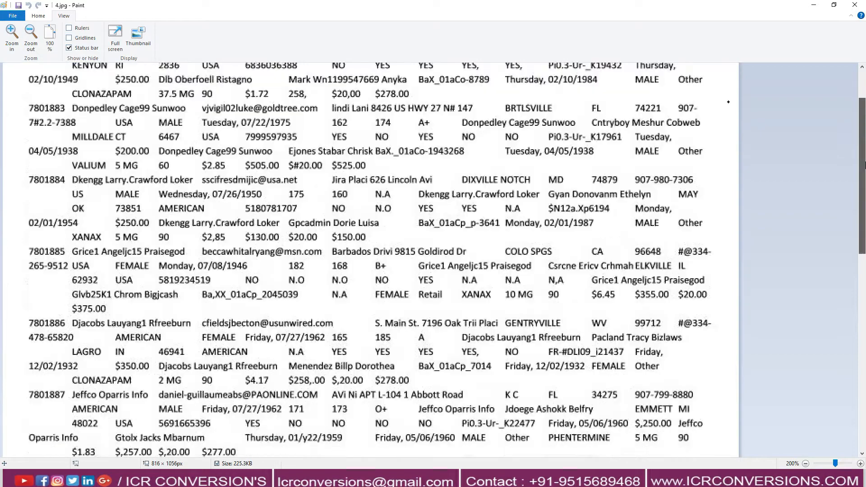
{"action": "scroll", "scroll_direction": "down", "scroll_amount": 3}
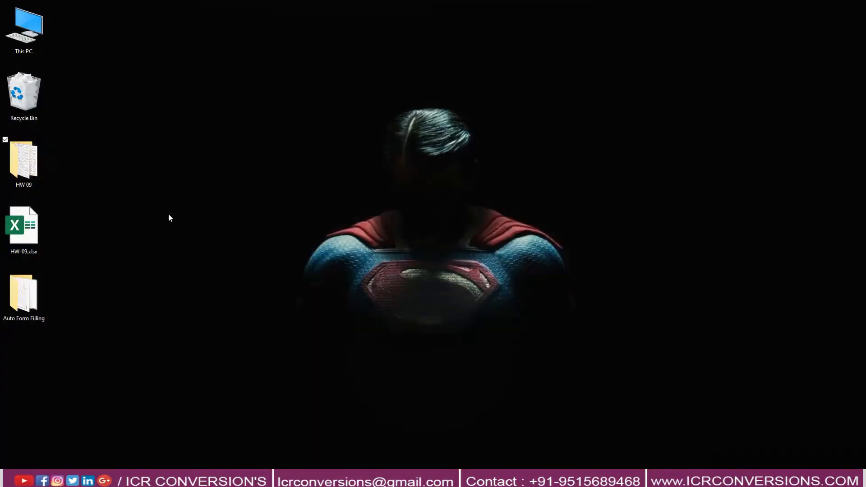
{"action": "left_click", "coordinate": [23, 227]}
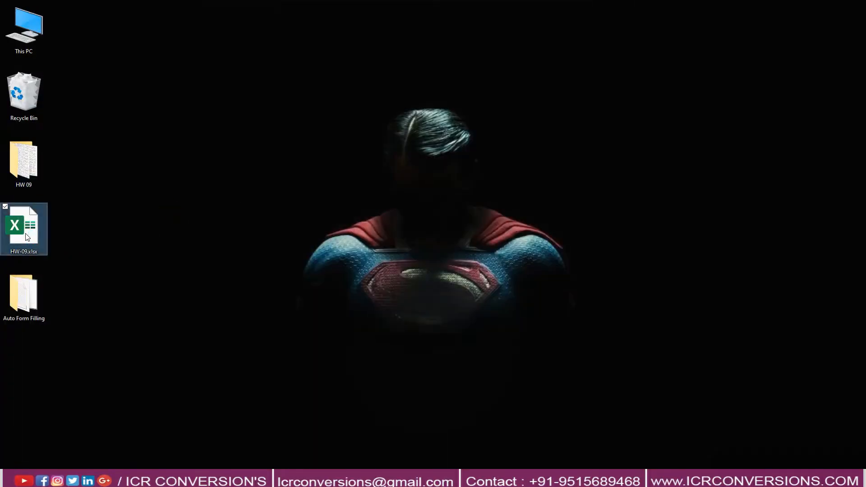
{"action": "double_click", "coordinate": [24, 228]}
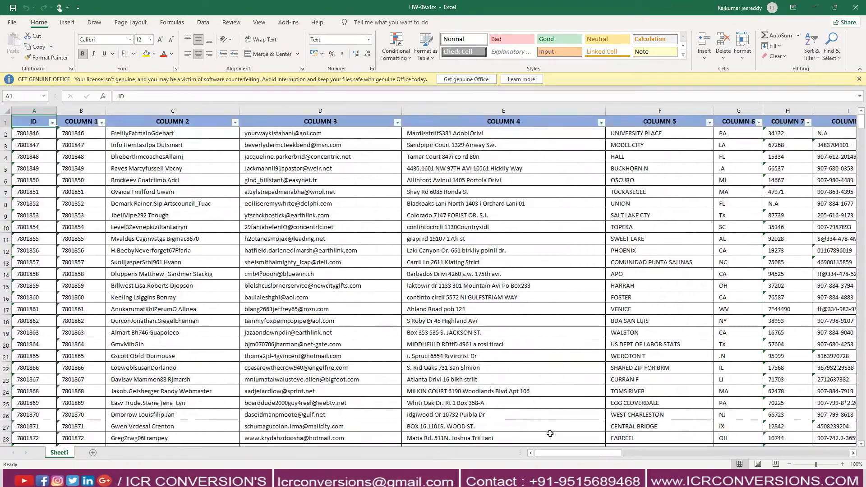
{"action": "scroll", "scroll_direction": "right", "scroll_amount": 3}
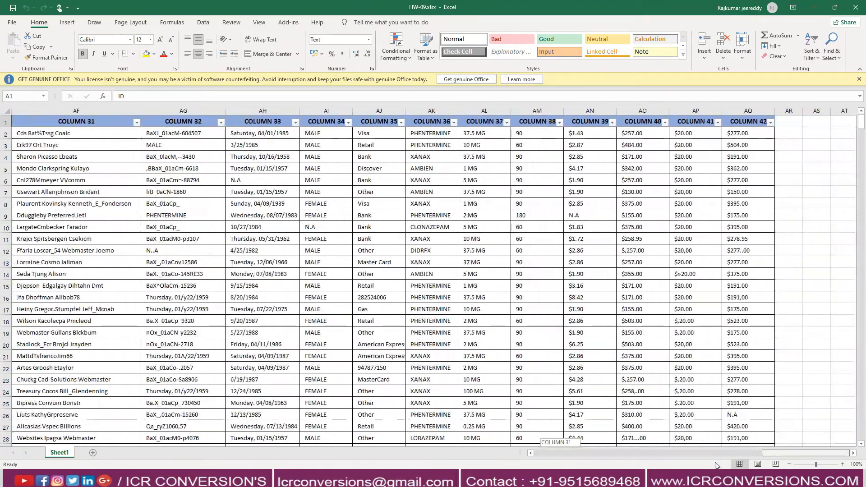
{"action": "left_click", "coordinate": [835, 8]}
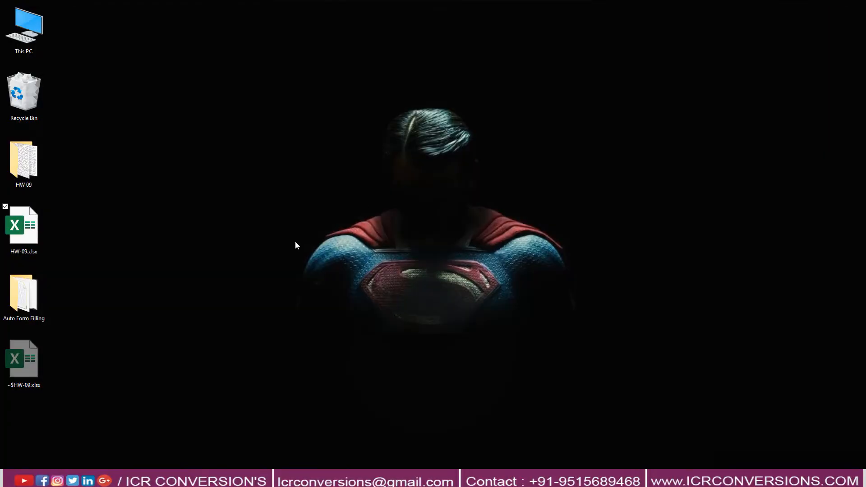
Launch ICR Auto Form Filling.exe from the Auto Form Filling folder
{"action": "double_click", "coordinate": [24, 291]}
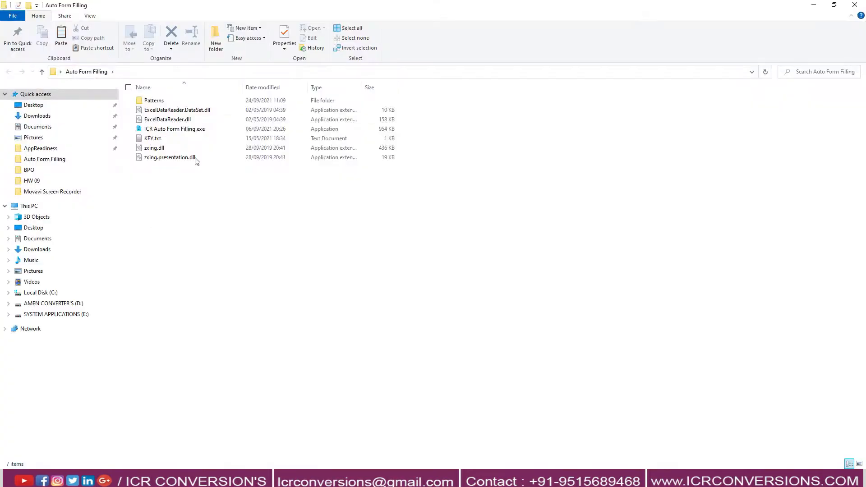
{"action": "double_click", "coordinate": [174, 129]}
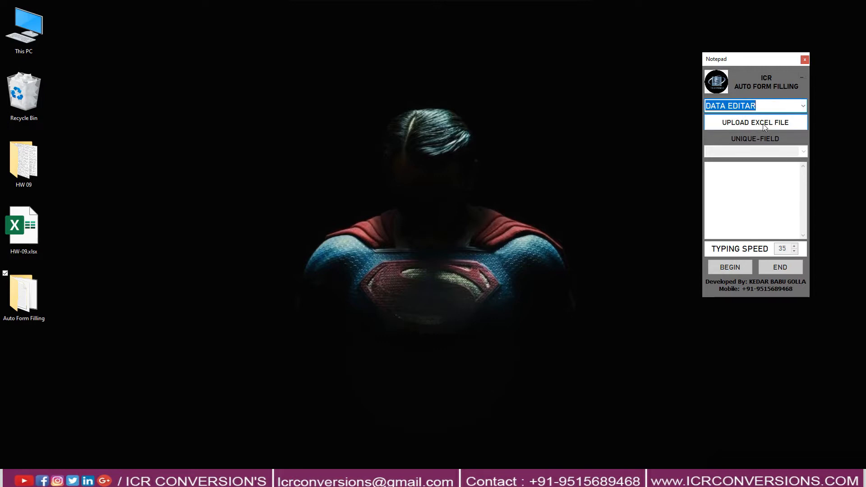
Upload the HW-09.xlsx workbook from the Desktop so its record IDs are listed
{"action": "left_click", "coordinate": [755, 122]}
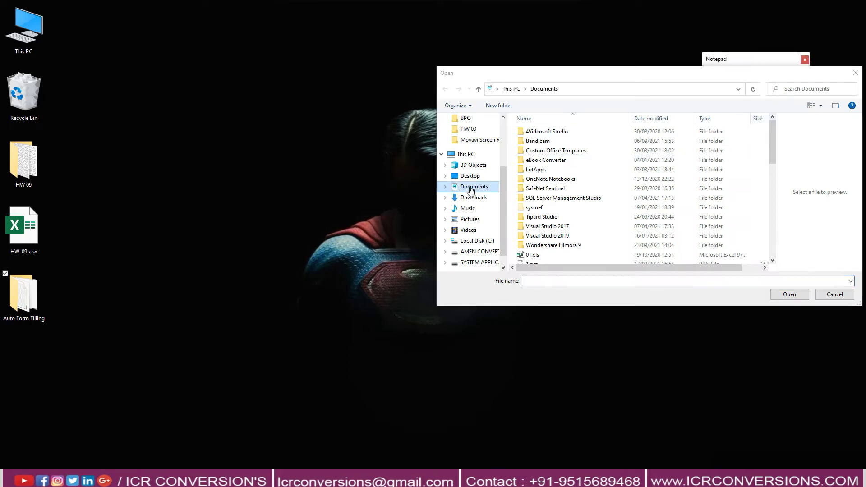
{"action": "left_click", "coordinate": [470, 176]}
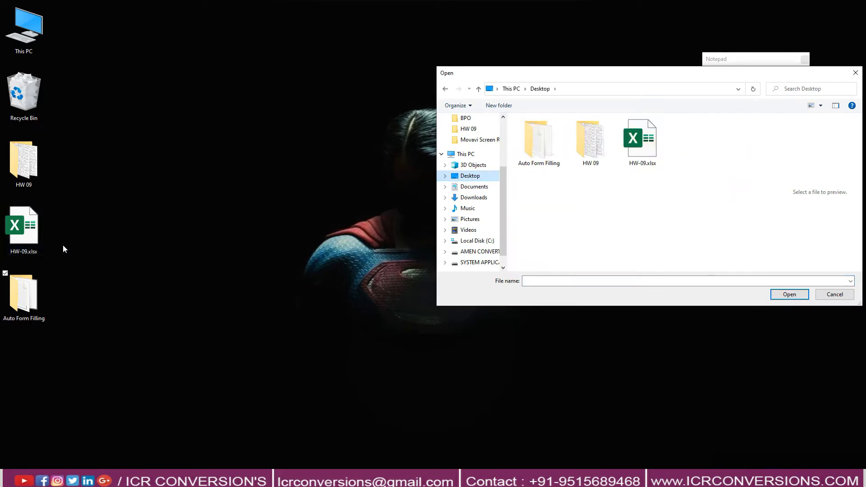
{"action": "left_click", "coordinate": [641, 139]}
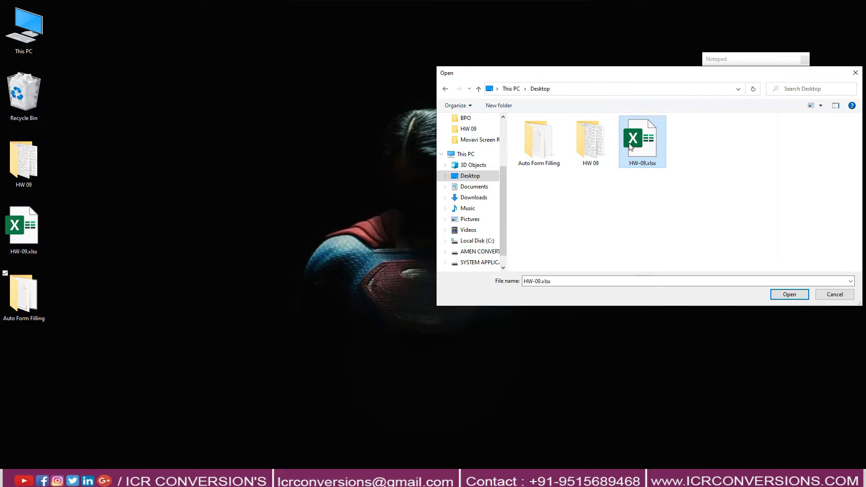
{"action": "left_click", "coordinate": [789, 295]}
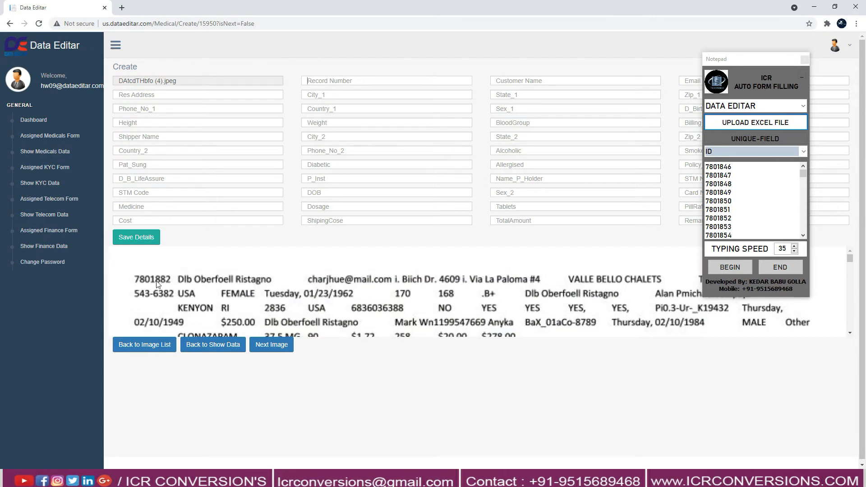
Scroll the record ID list down toward 7801882
{"action": "scroll", "scroll_direction": "down", "scroll_amount": 3}
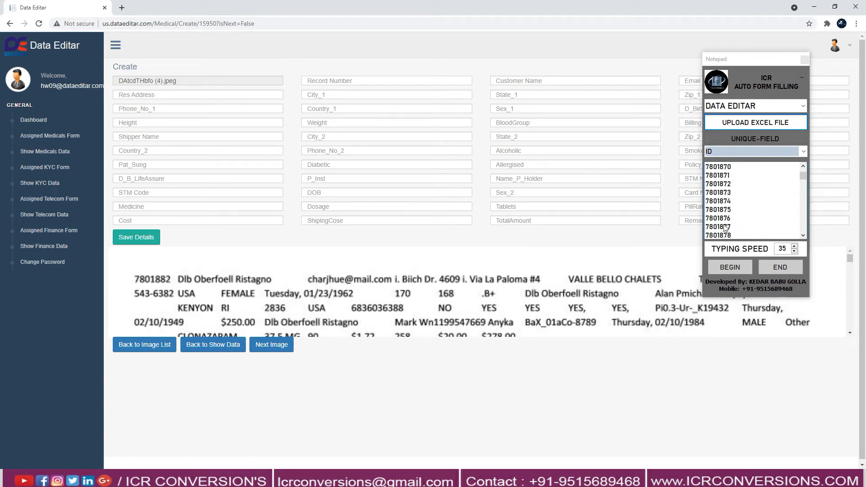
{"action": "mouse_move", "coordinate": [726, 230]}
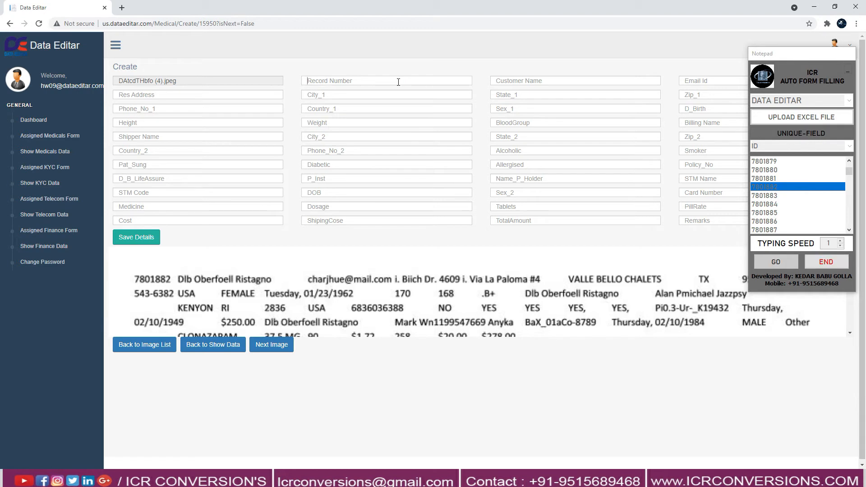
Have the autotyper fill record 7801882 into the form starting at Record Number, through TotalAmount $278.00
{"action": "left_click", "coordinate": [775, 261]}
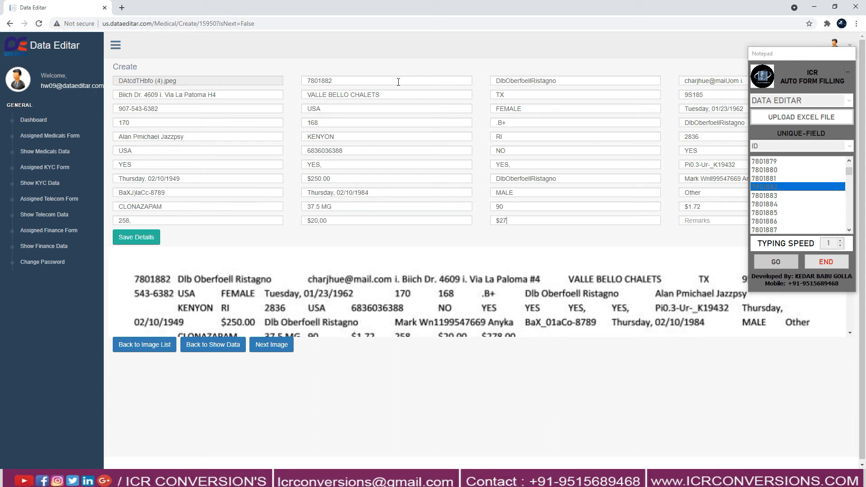
{"action": "left_click", "coordinate": [775, 262]}
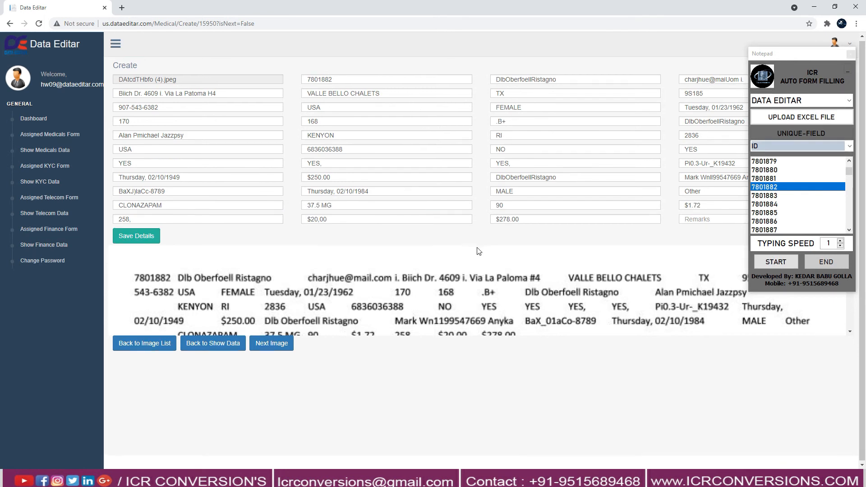
{"action": "scroll", "scroll_direction": "down", "scroll_amount": 3}
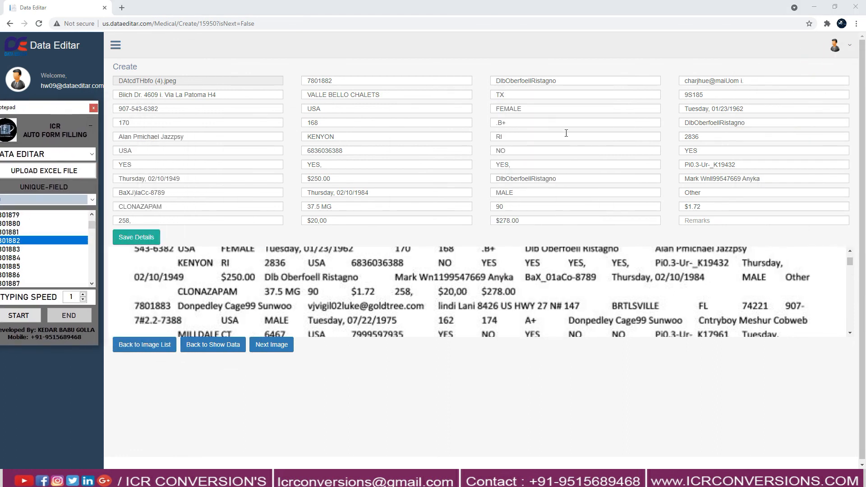
{"action": "mouse_move", "coordinate": [838, 465]}
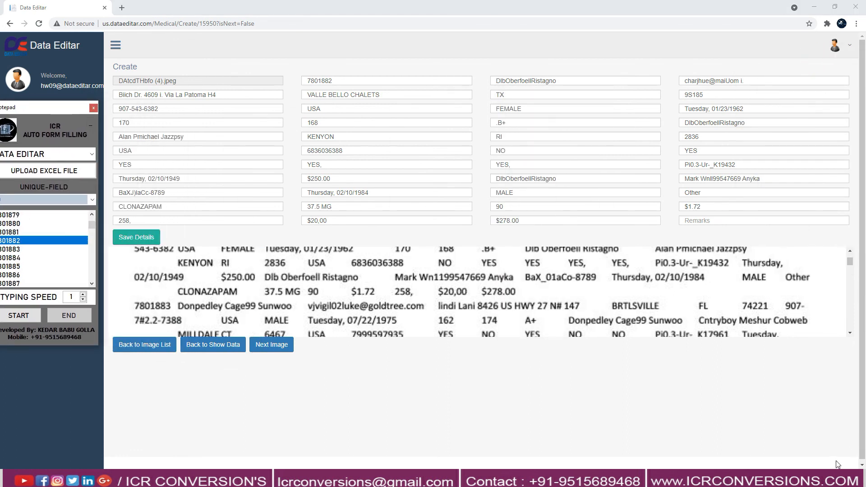